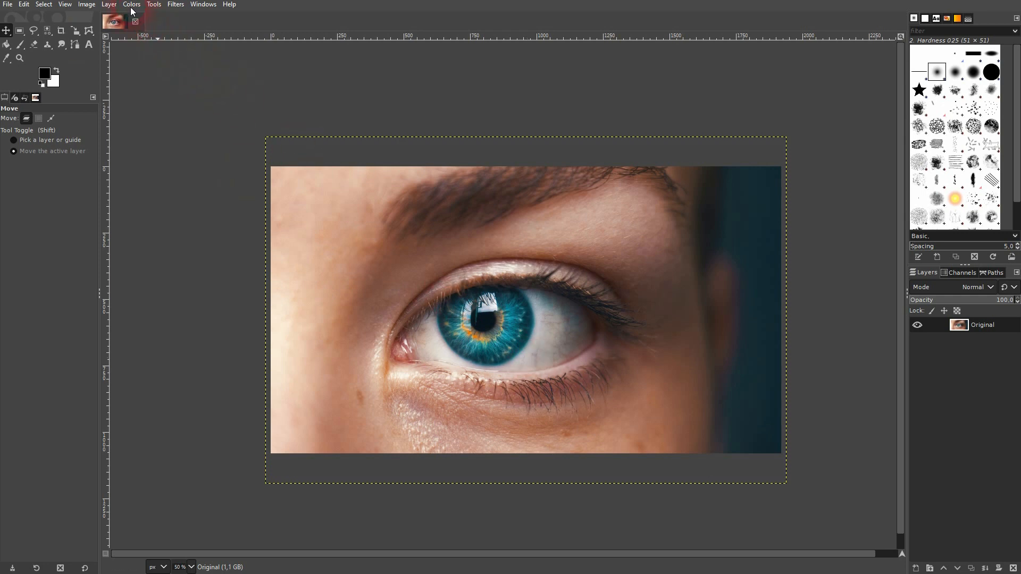
Step: Desaturate the eye photo to black and white with Saturation scale 0
left_click(131, 4)
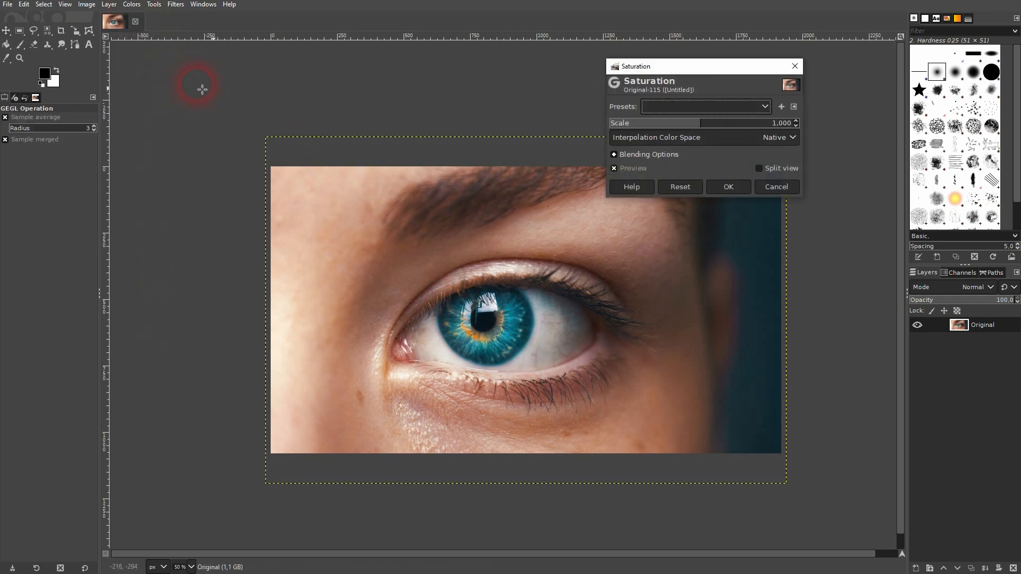
left_click(728, 187)
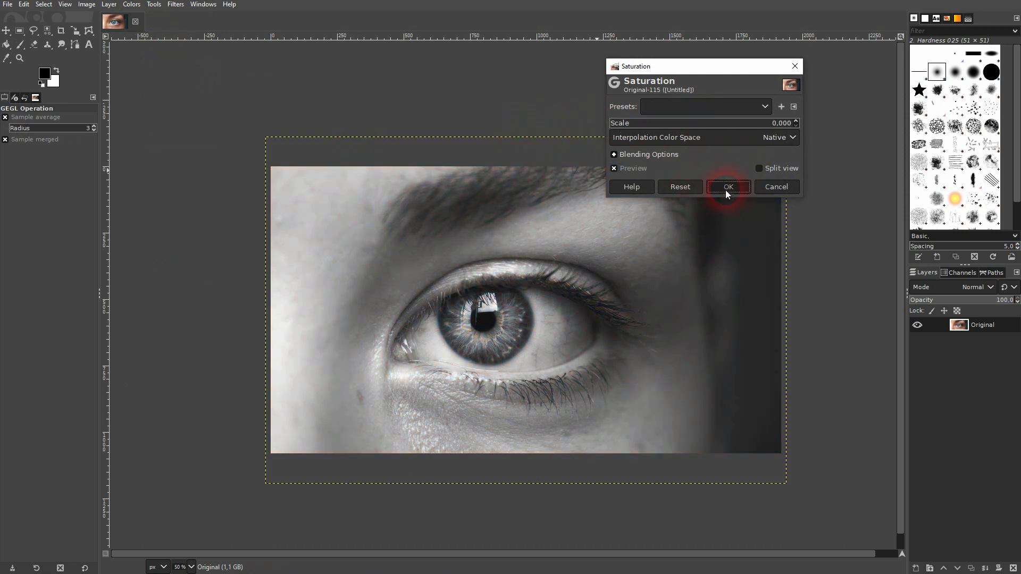
left_click(729, 187)
type("eye")
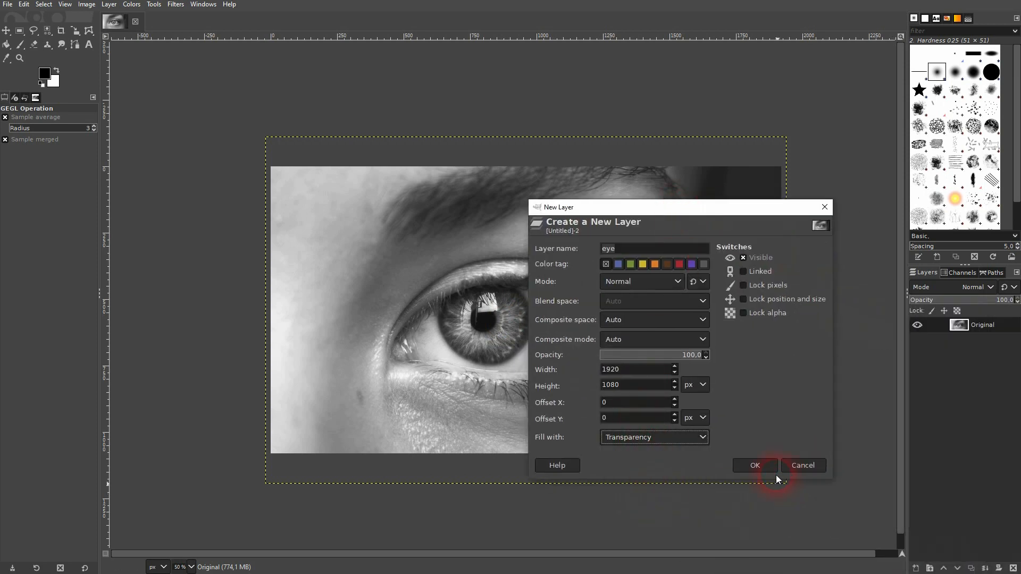
Step: Add a transparent layer named 'eye' and reselect the Original layer
left_click(755, 465)
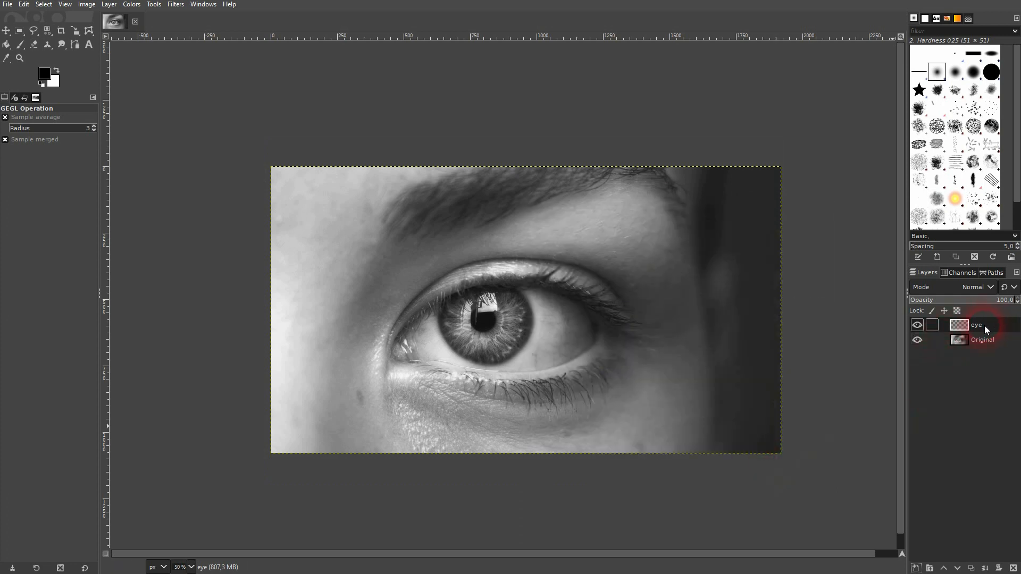
left_click(982, 340)
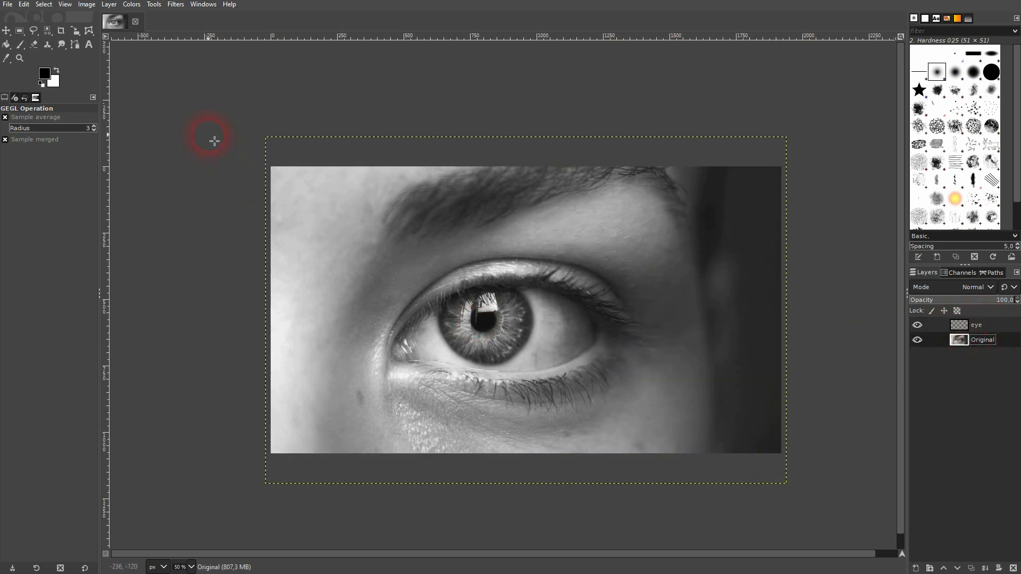
Step: Place path points around the iris and curve the top and upper-right segments
left_click(75, 43)
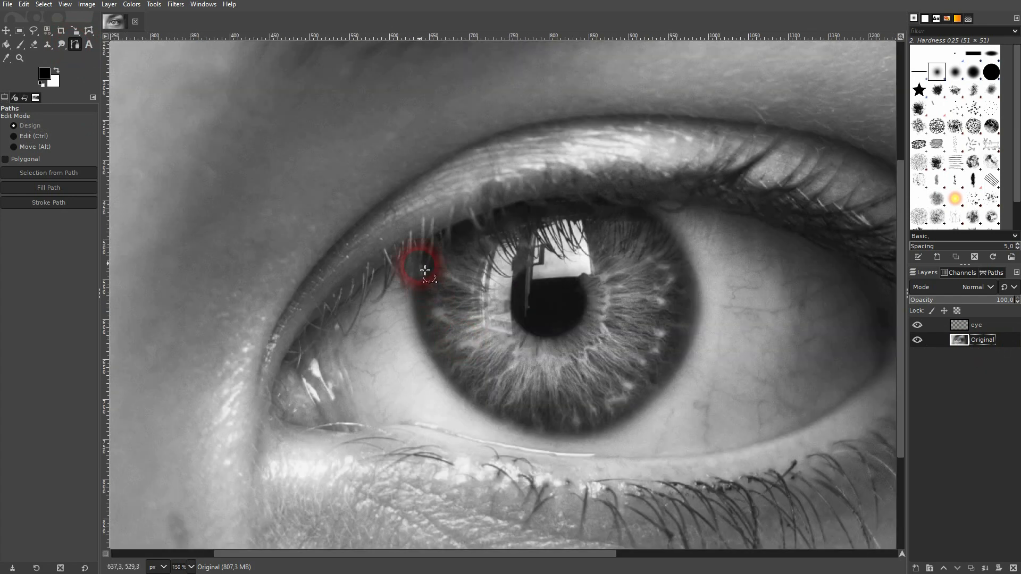
left_click(558, 437)
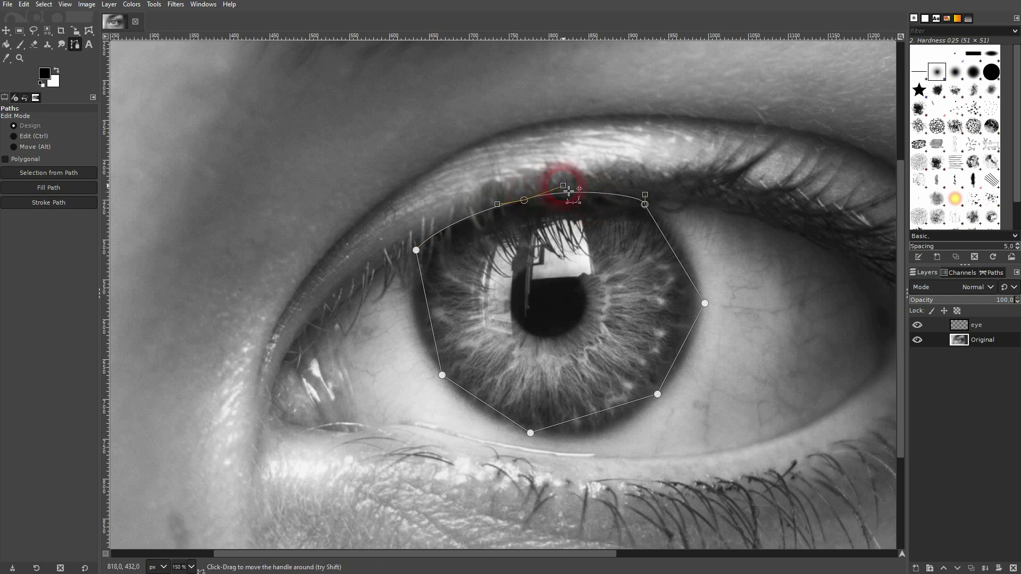
left_click_drag(569, 188, 625, 202)
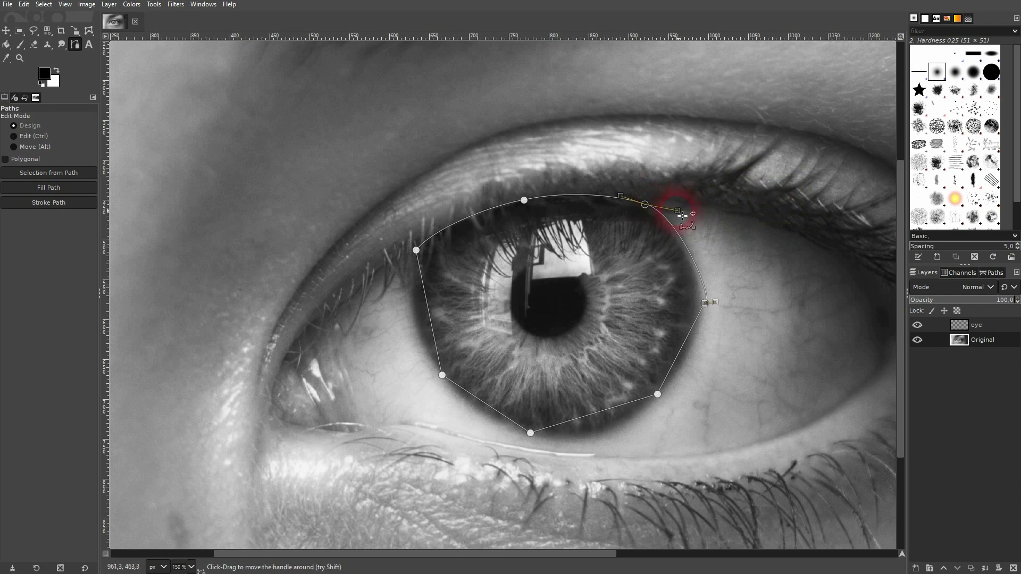
left_click_drag(684, 211, 712, 293)
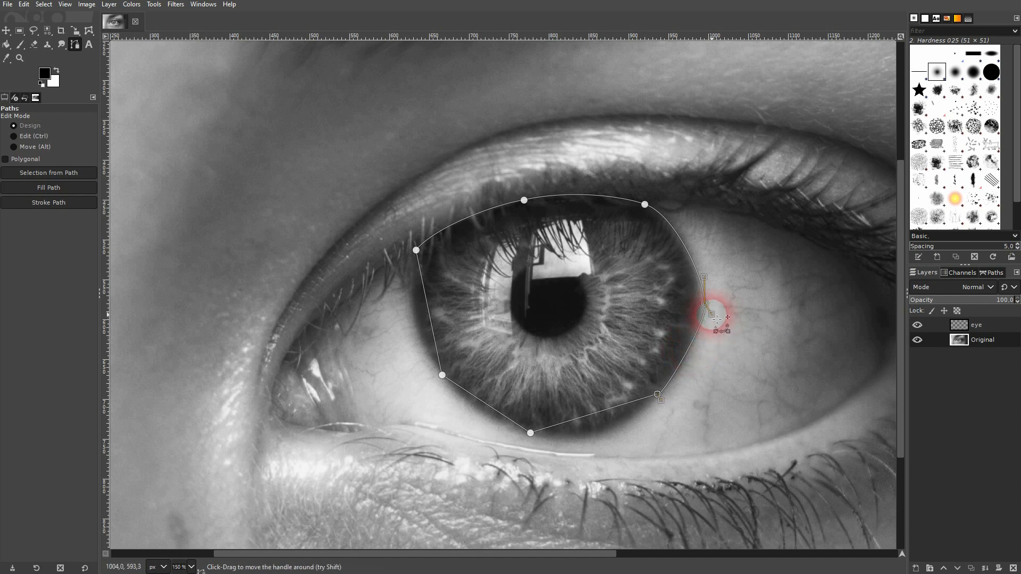
Step: Curve the right, lower-left and left path segments to hug the iris edge
left_click_drag(712, 319, 664, 410)
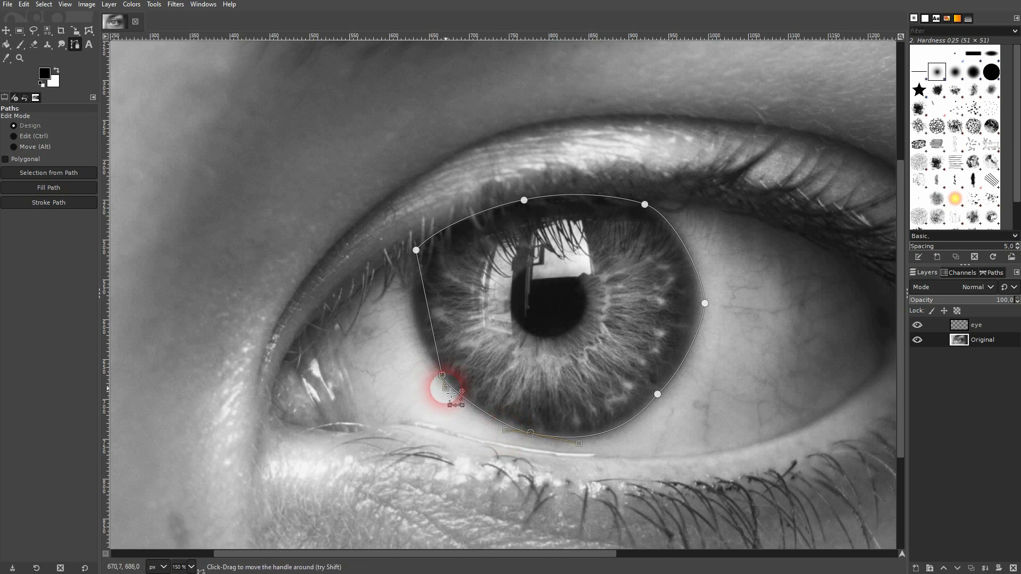
left_click_drag(447, 390, 423, 324)
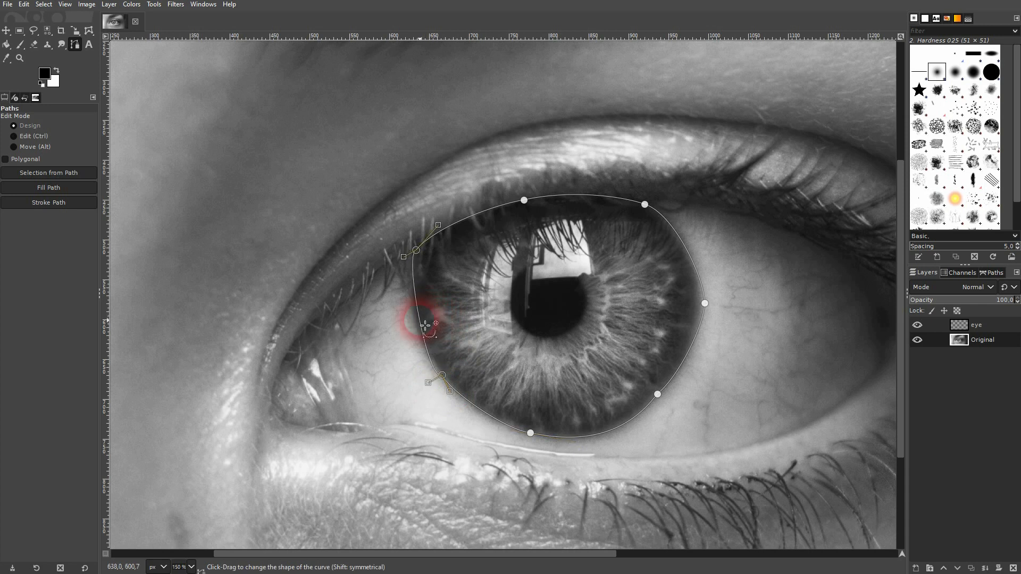
left_click_drag(423, 326, 406, 273)
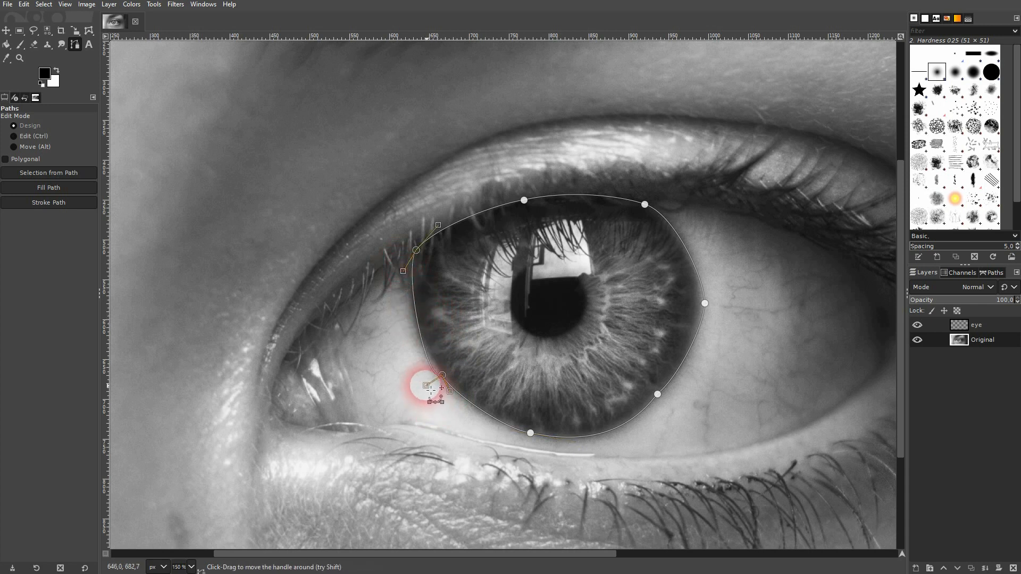
left_click_drag(436, 391, 412, 339)
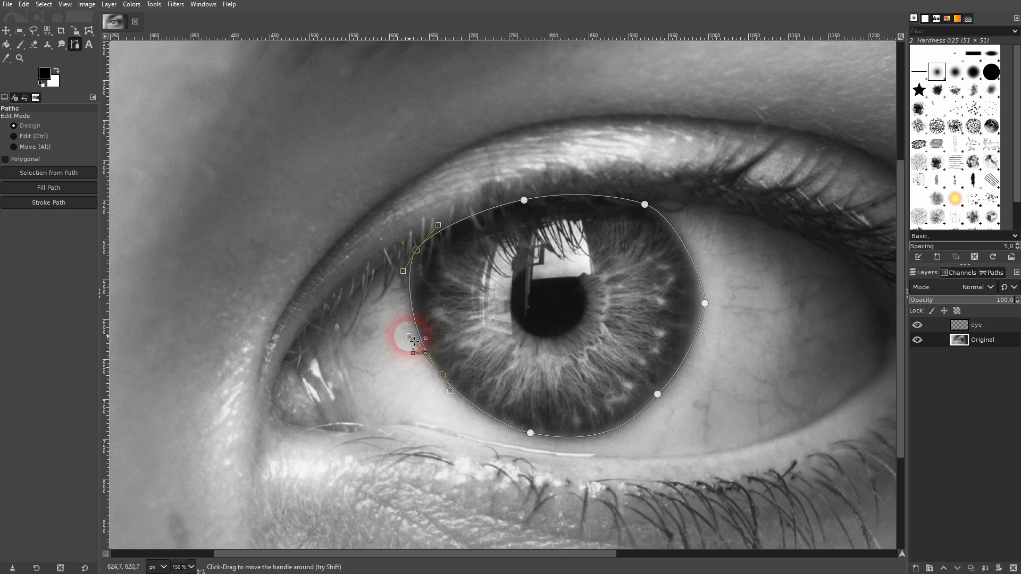
Step: Convert the iris path into a selection via Select > From Path
right_click(577, 297)
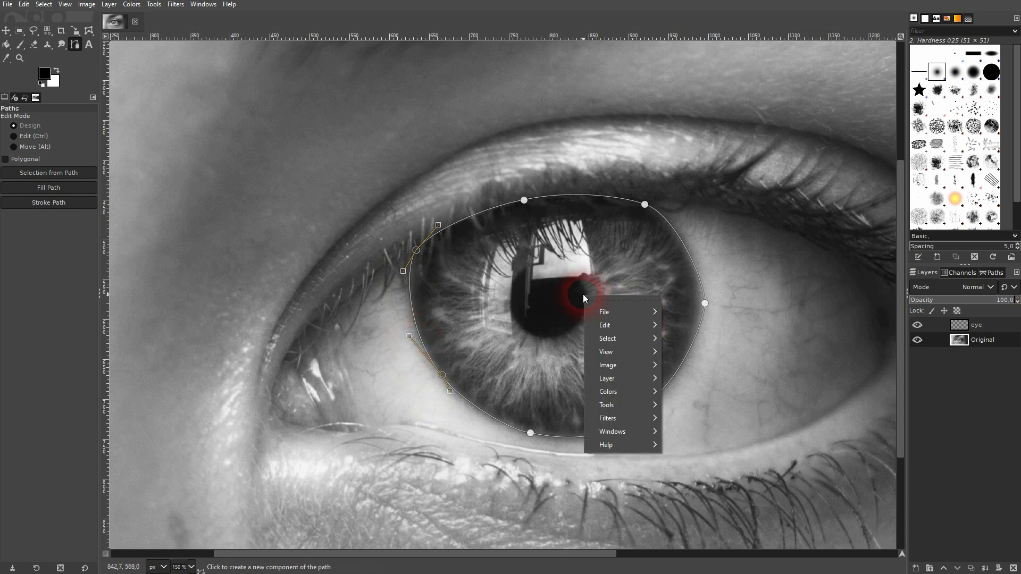
mouse_move(607, 338)
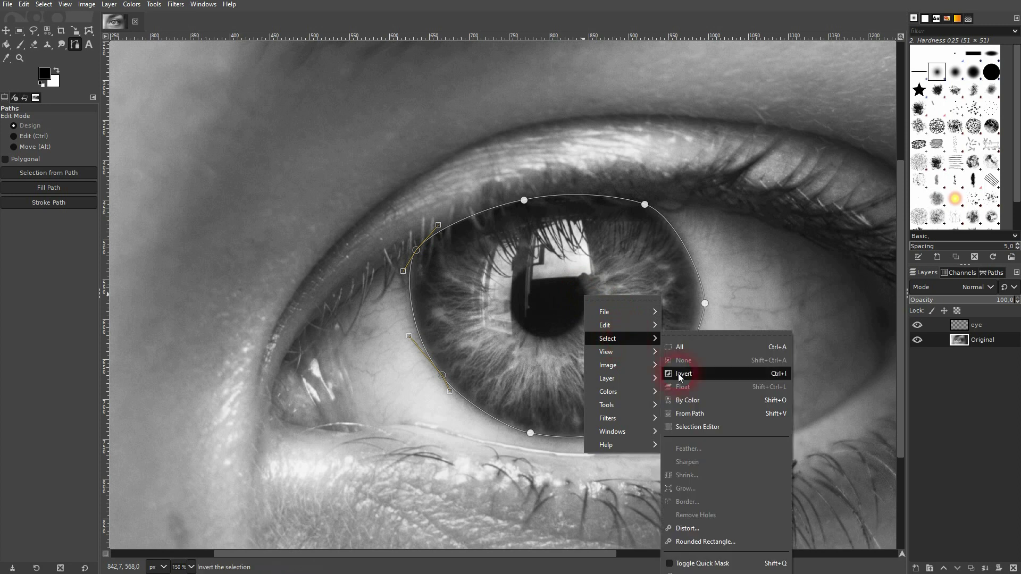
left_click(681, 373)
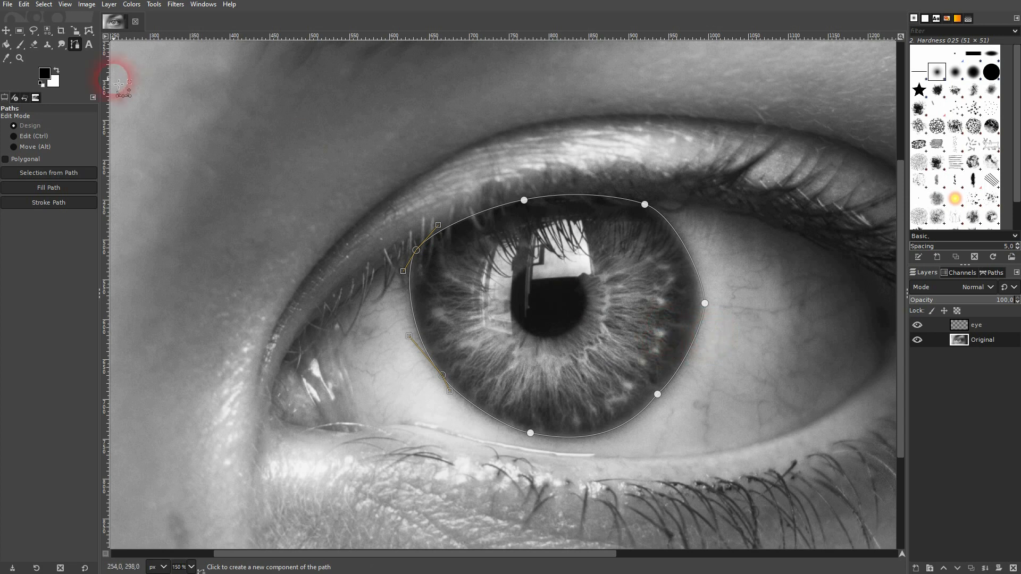
mouse_move(6, 41)
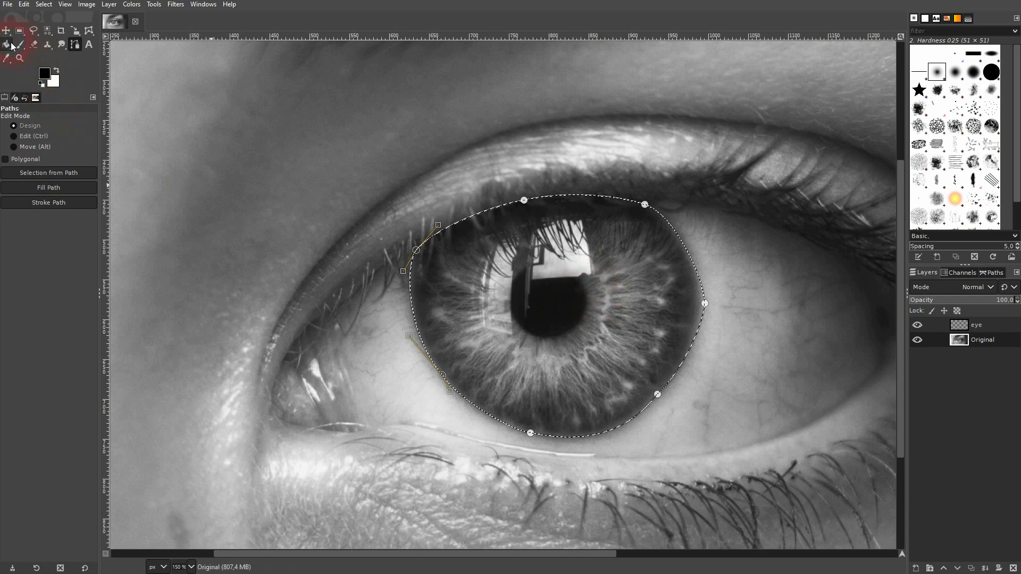
Step: Fill the iris selection on the eye layer with black using Bucket Fill
left_click(6, 44)
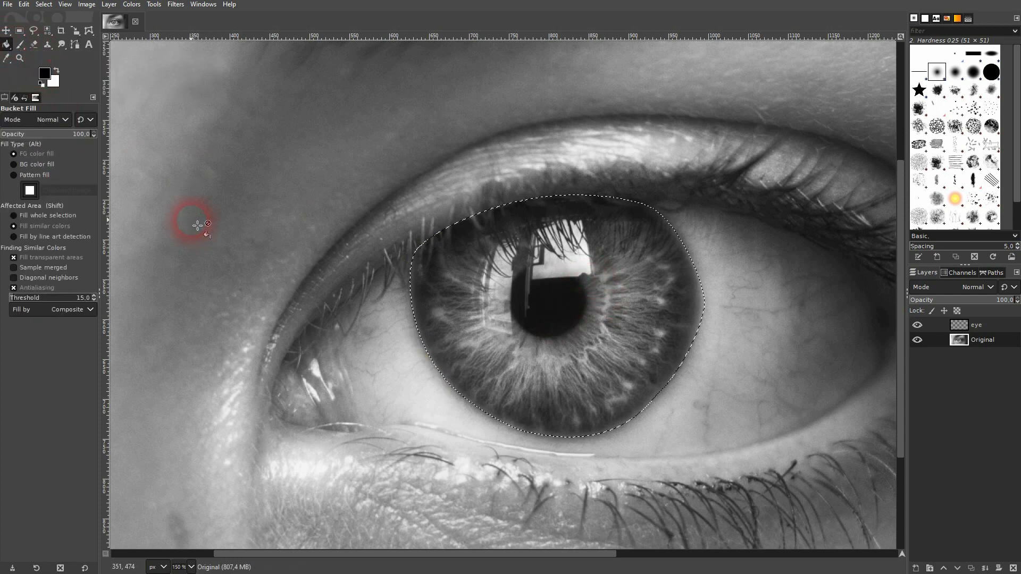
left_click(629, 342)
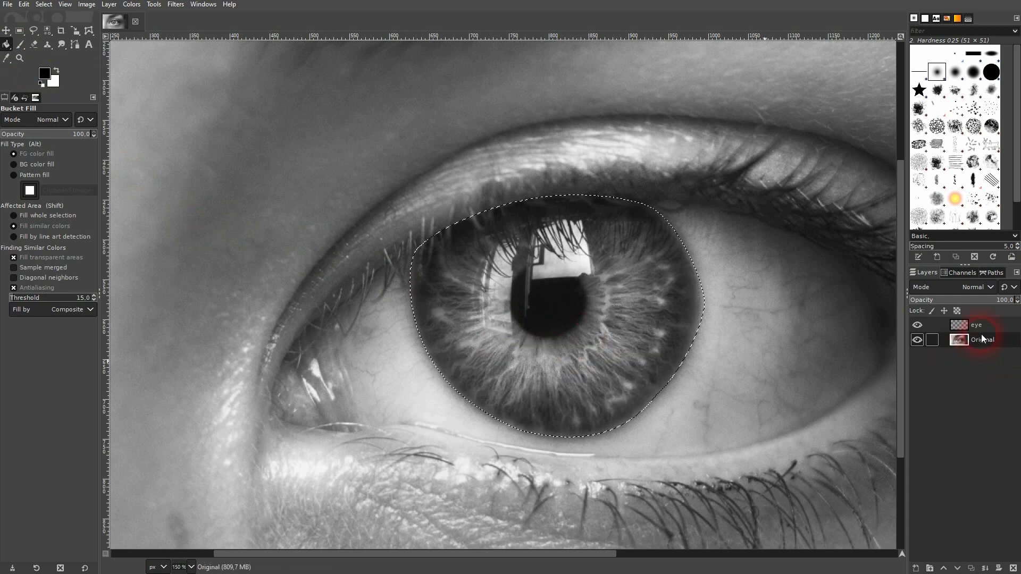
left_click(472, 260)
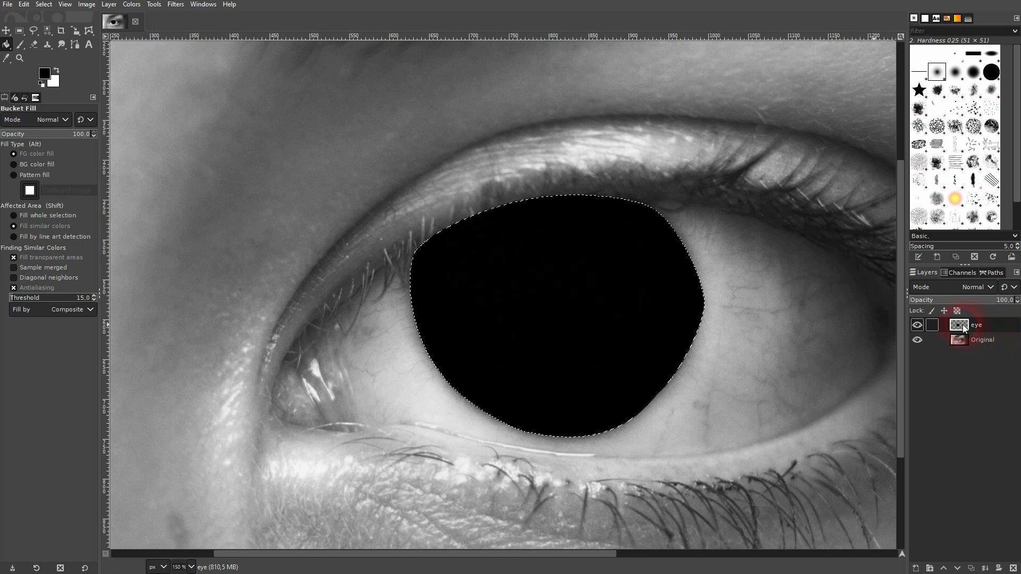
left_click(43, 5)
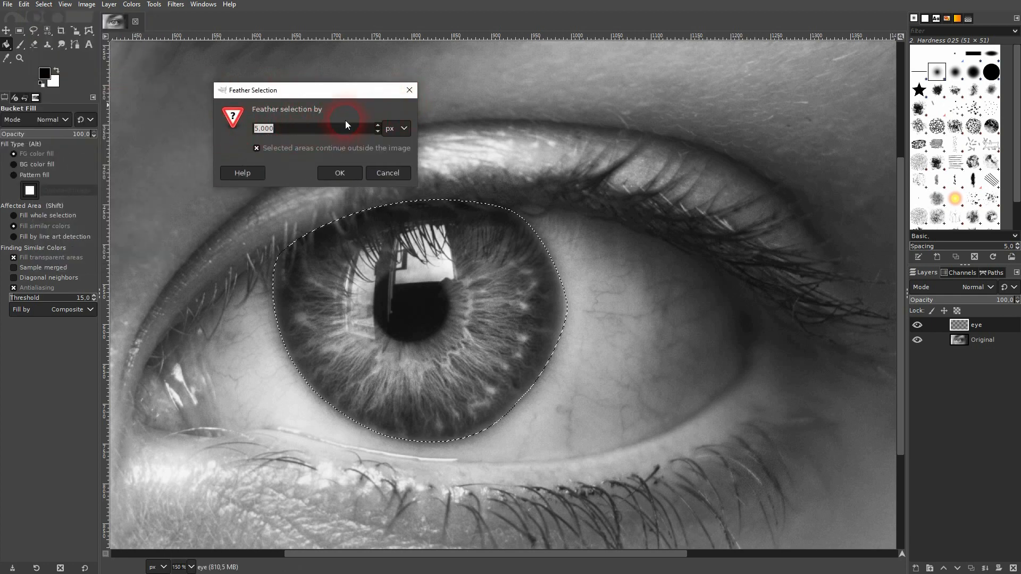
Step: Feather the iris selection by 5 px
left_click(339, 173)
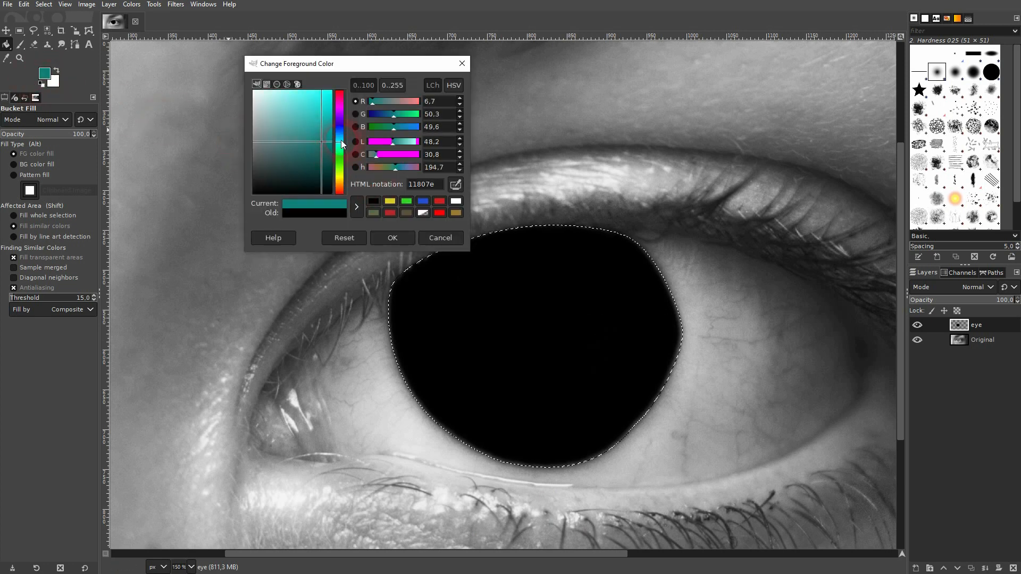
Step: Pick a green foreground colour and bucket-fill the iris selection with it
left_click(322, 140)
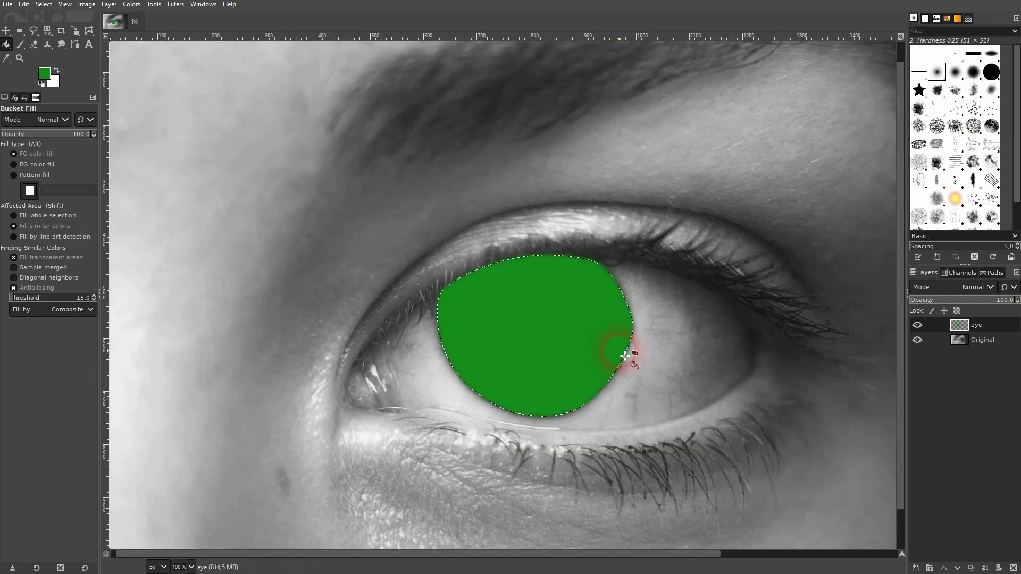
left_click(43, 4)
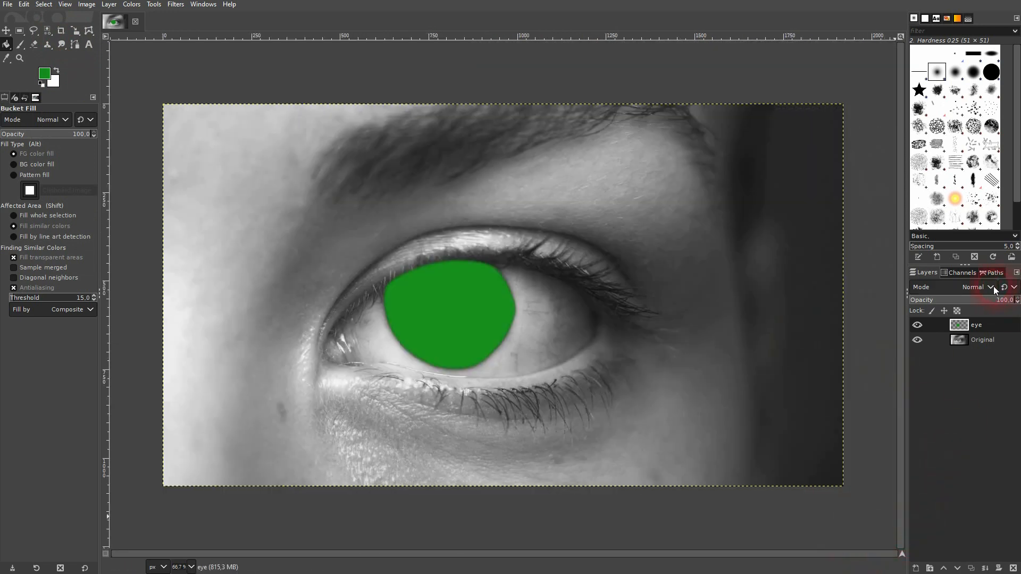
Step: Drop the green layer's opacity to 0, then raise it back to about 50%
left_click(990, 287)
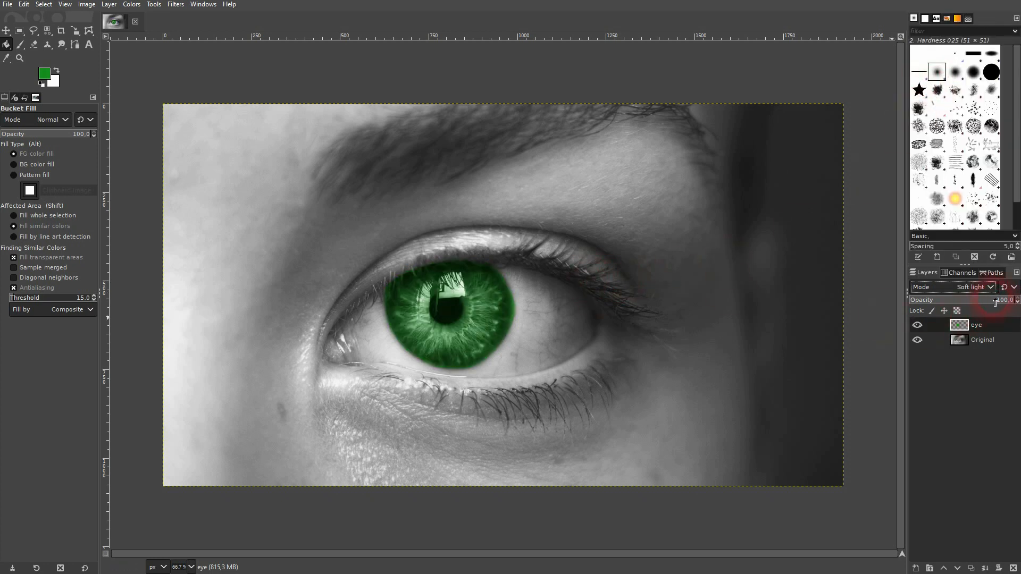
left_click_drag(989, 299, 911, 299)
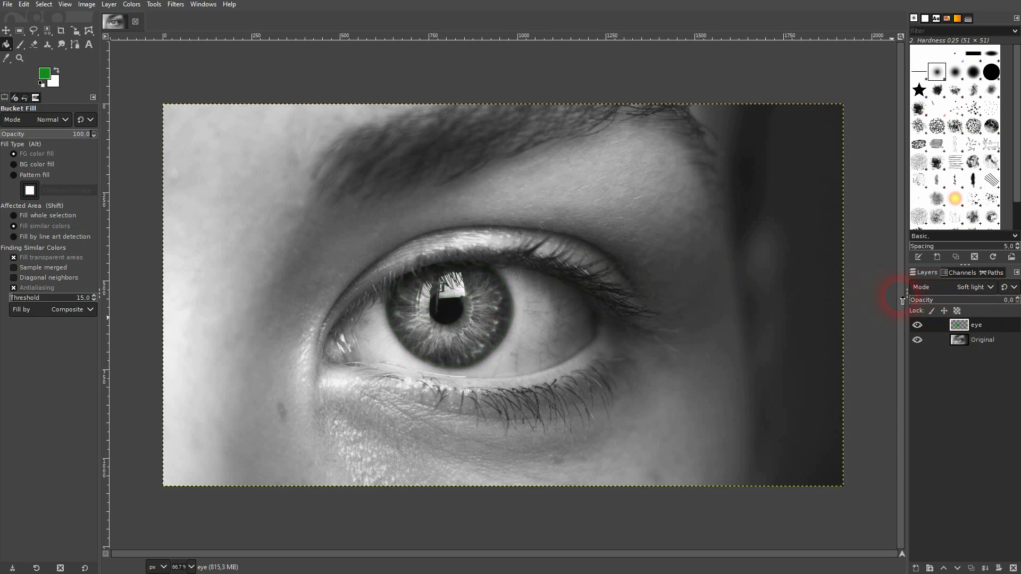
left_click_drag(912, 300, 962, 299)
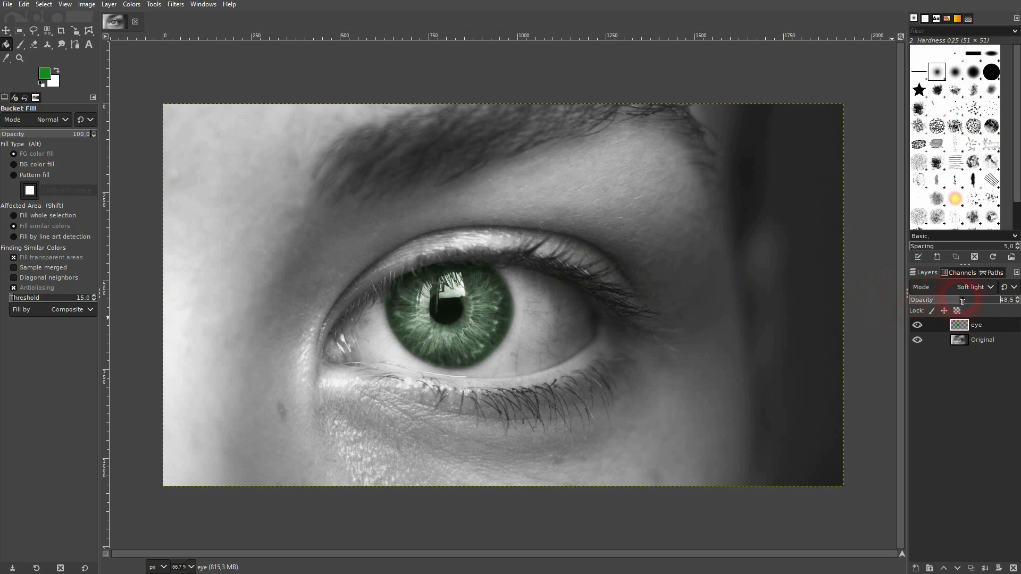
left_click_drag(957, 300, 966, 300)
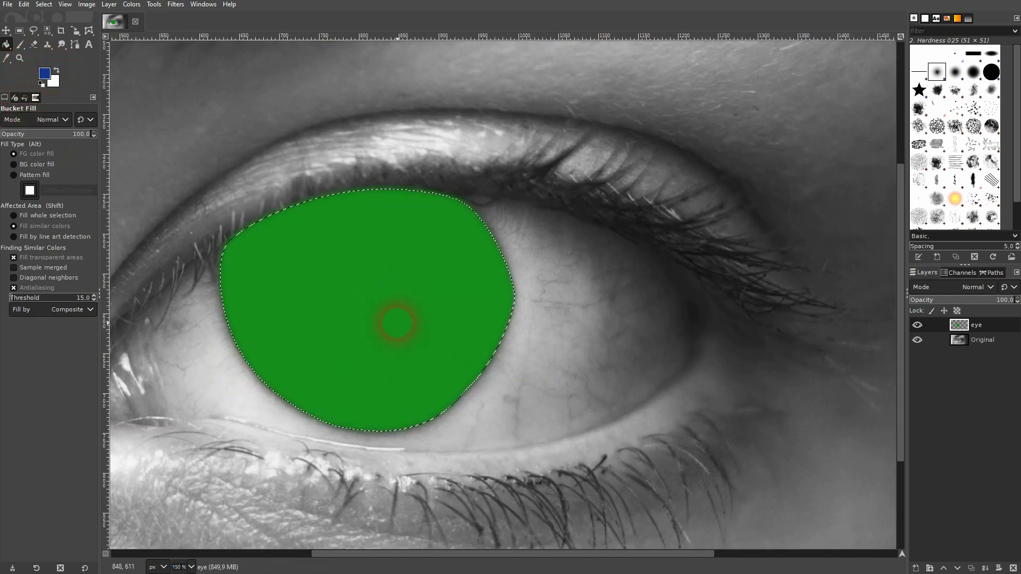
Step: Refill the iris selection with blue and set the eye layer mode to Soft light
left_click(491, 222)
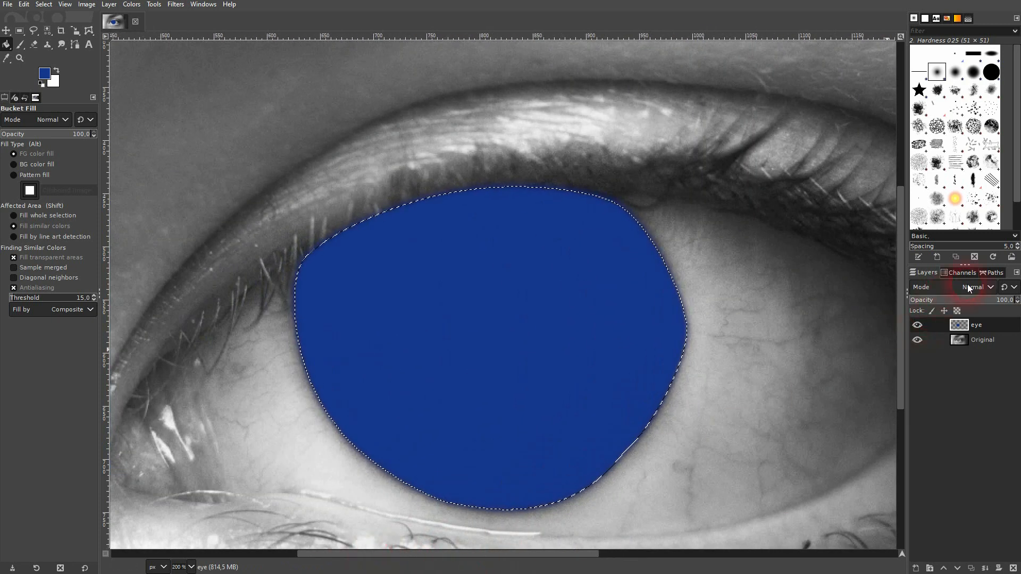
left_click(976, 287)
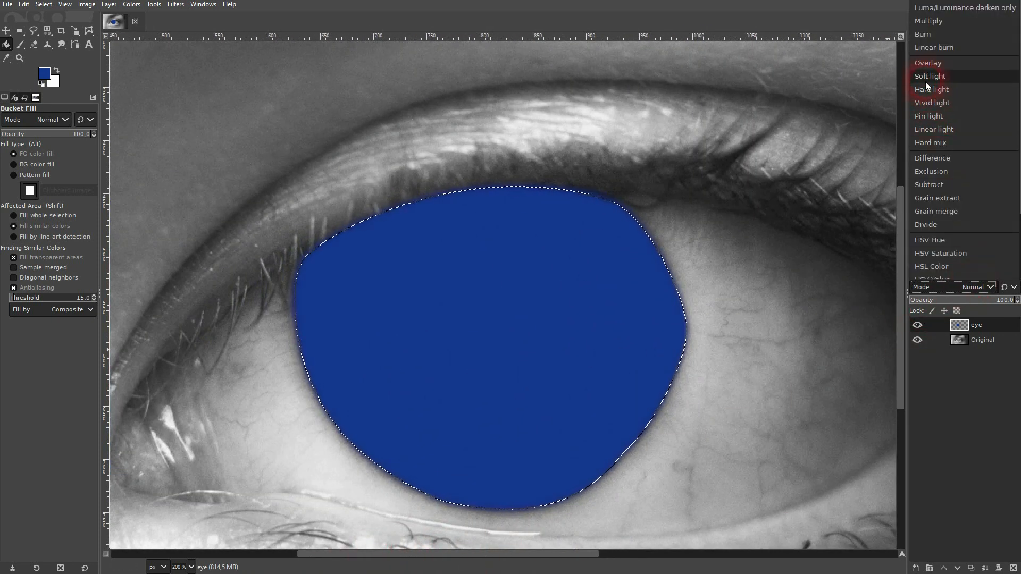
left_click(930, 75)
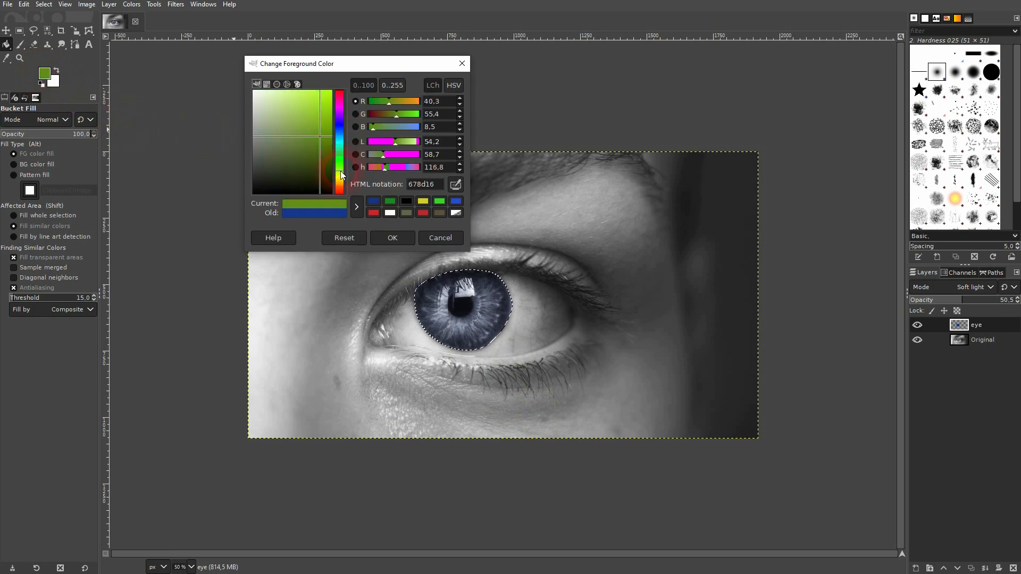
Step: Refill the iris with green 218d16 instead of blue
left_click(392, 238)
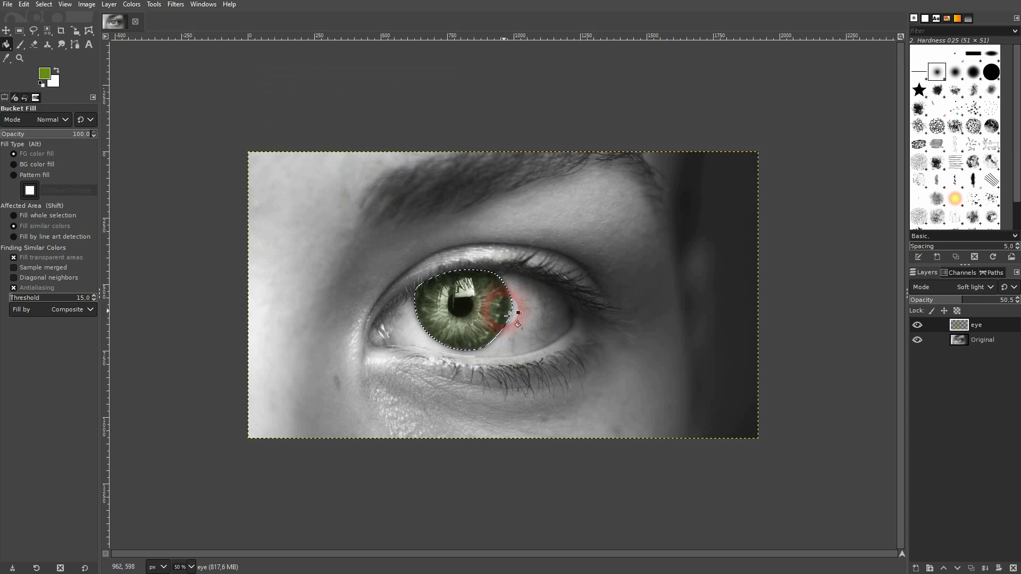
left_click(42, 73)
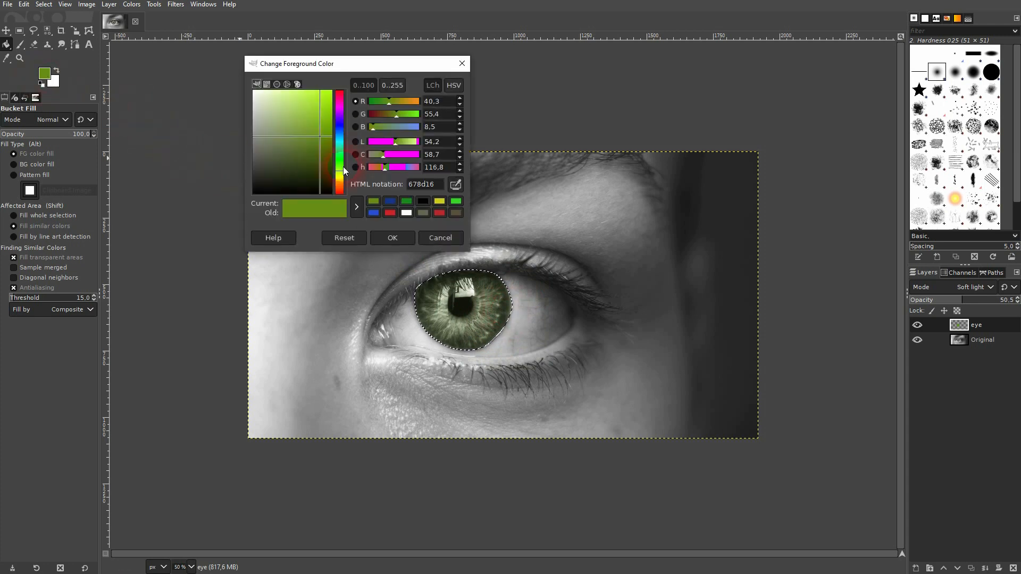
left_click(392, 237)
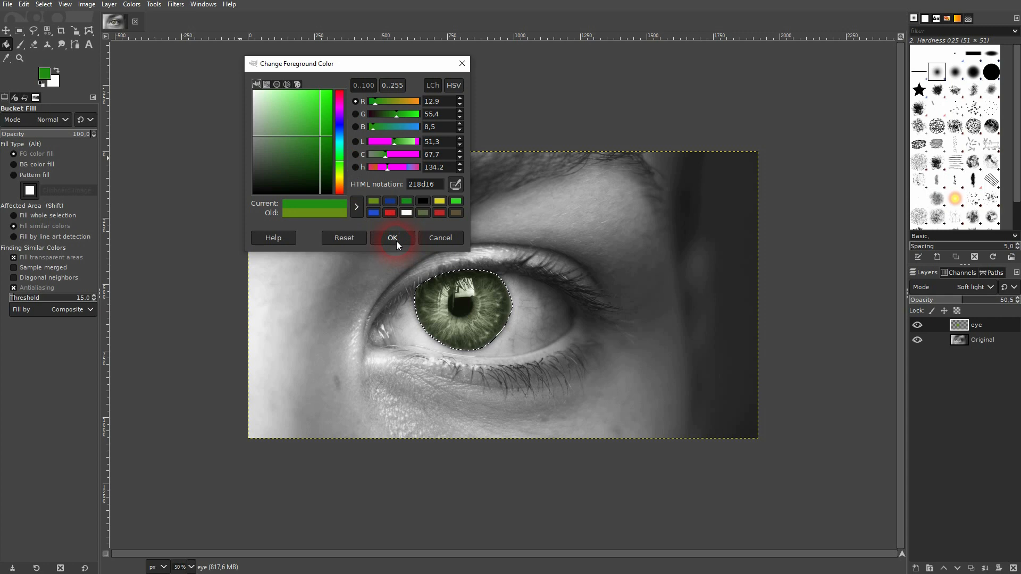
left_click(393, 238)
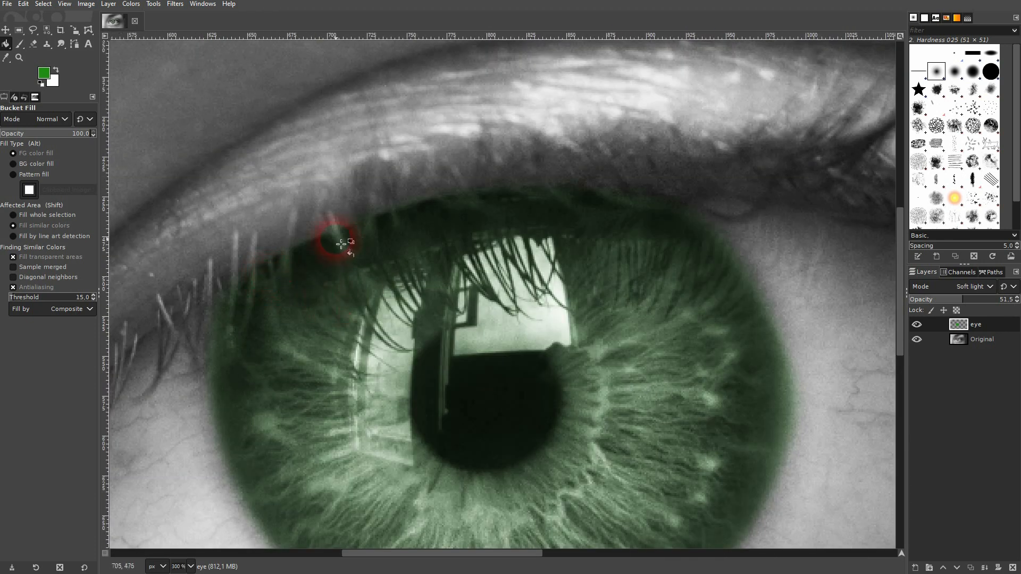
mouse_move(250, 328)
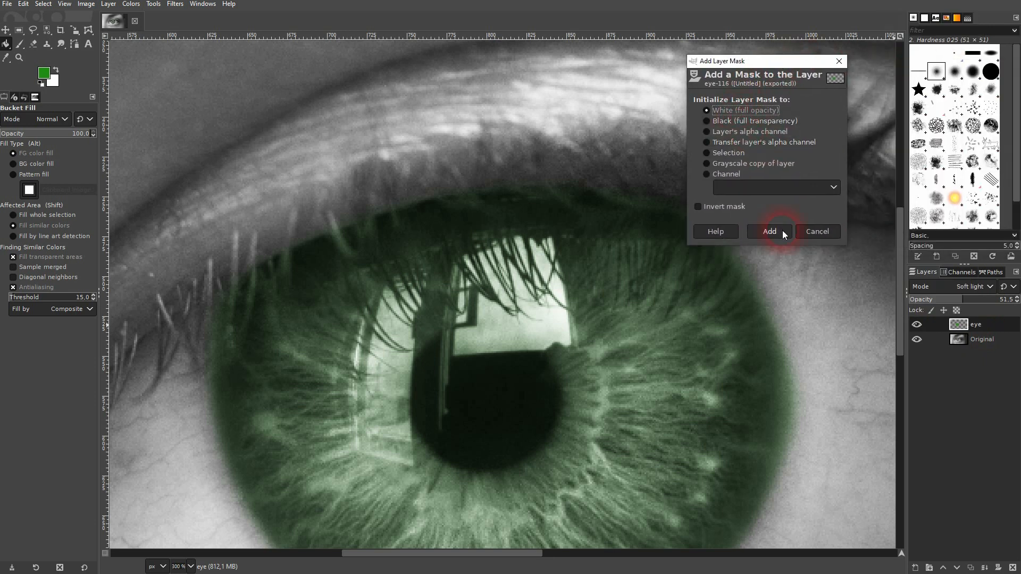
Step: Add a white full-opacity mask to the eye layer, target it, and pick the Paintbrush
left_click(769, 231)
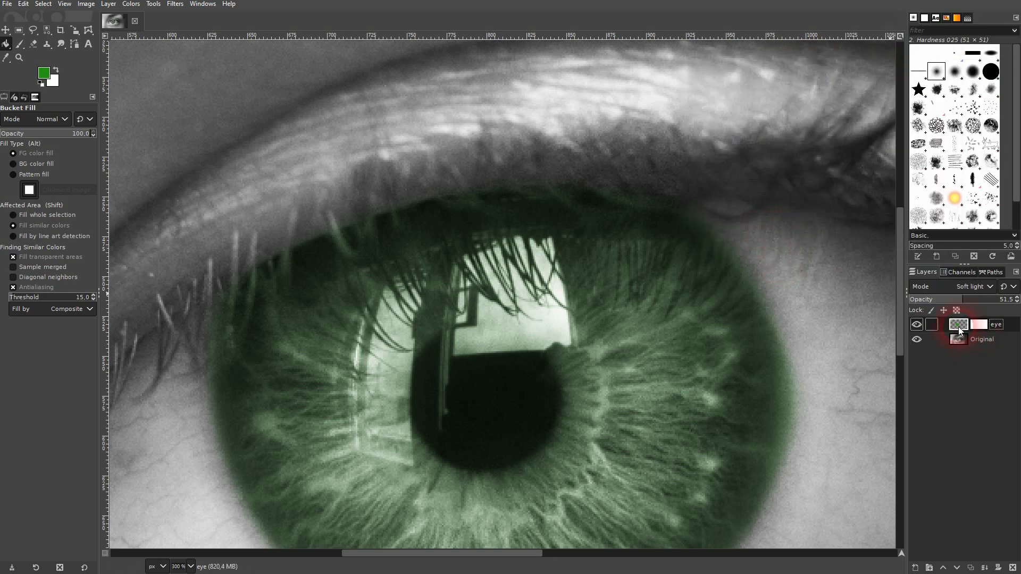
left_click(978, 324)
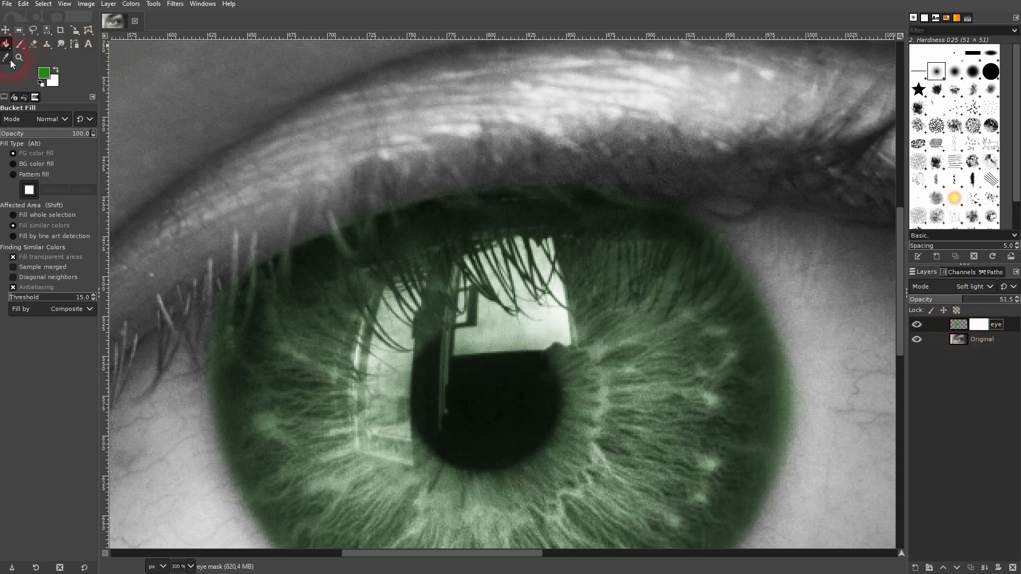
left_click(19, 43)
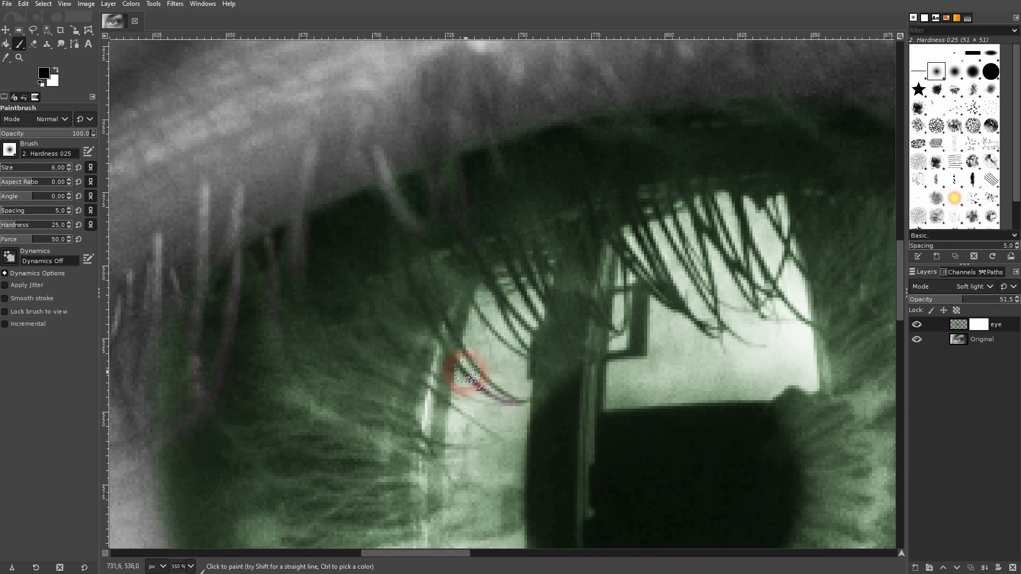
Step: Paint black on the mask over the lower eyelash and the upper lash near the lid
left_click_drag(467, 380, 525, 403)
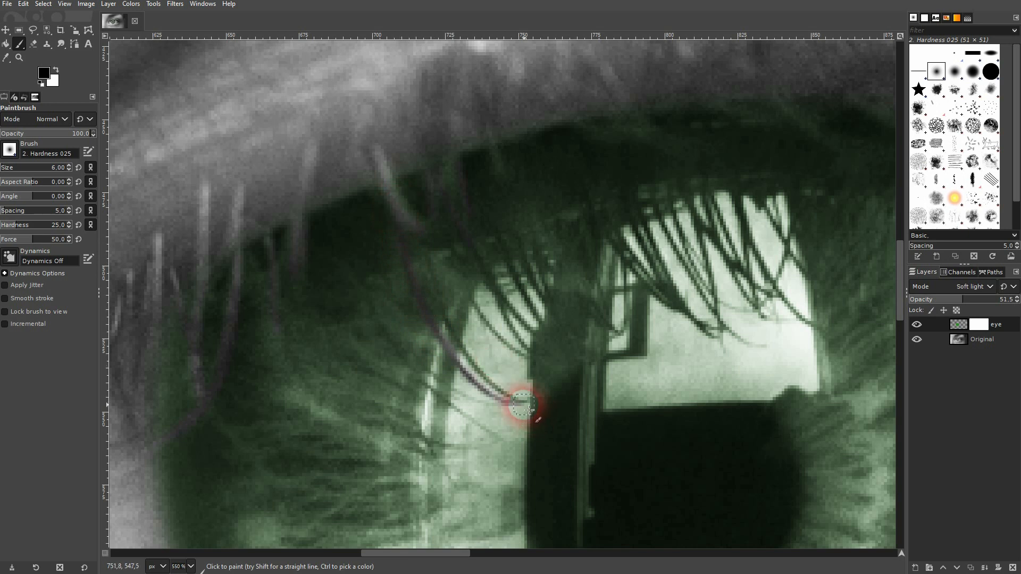
left_click_drag(524, 403, 508, 313)
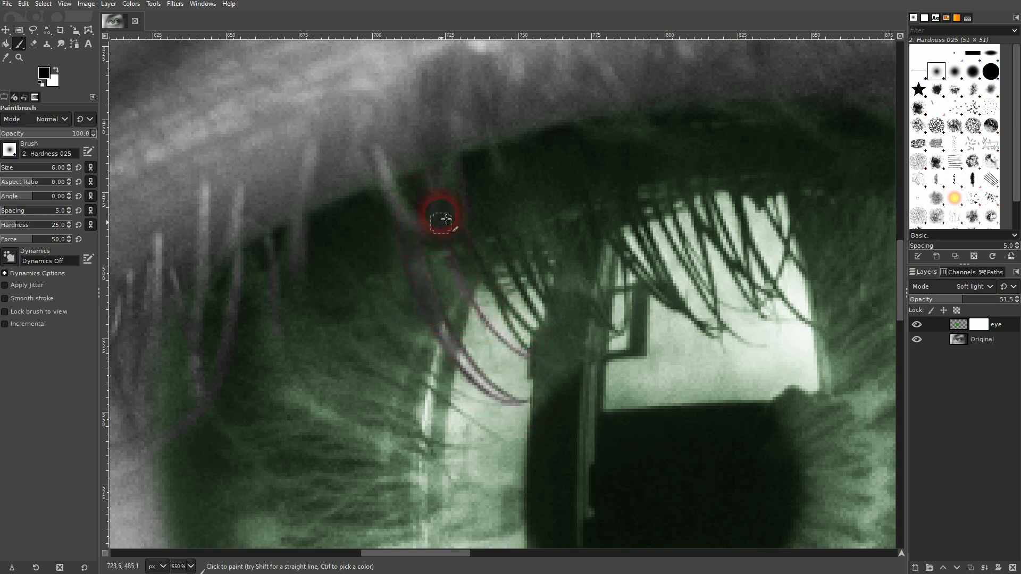
left_click_drag(443, 218, 462, 228)
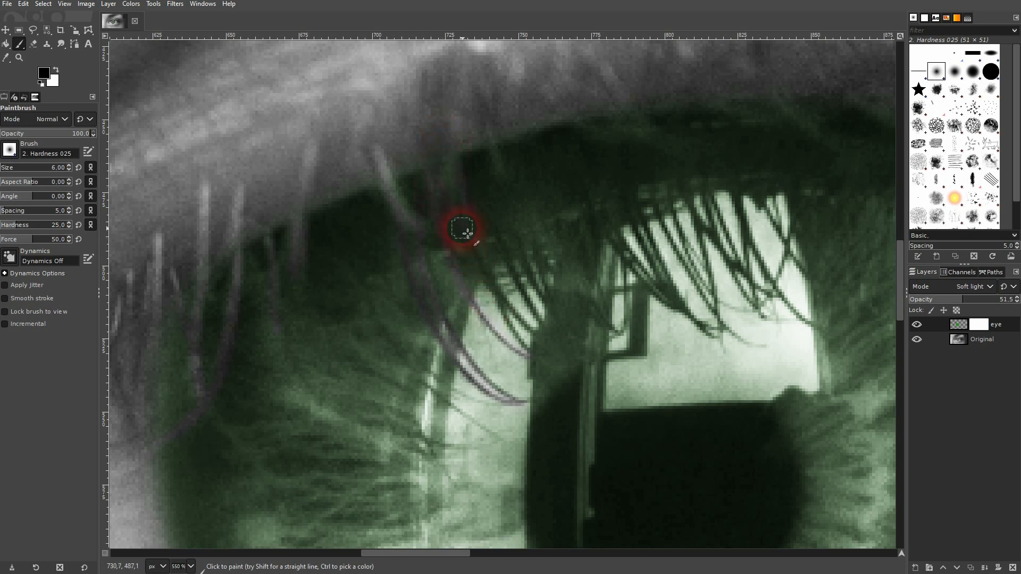
left_click_drag(462, 227, 515, 324)
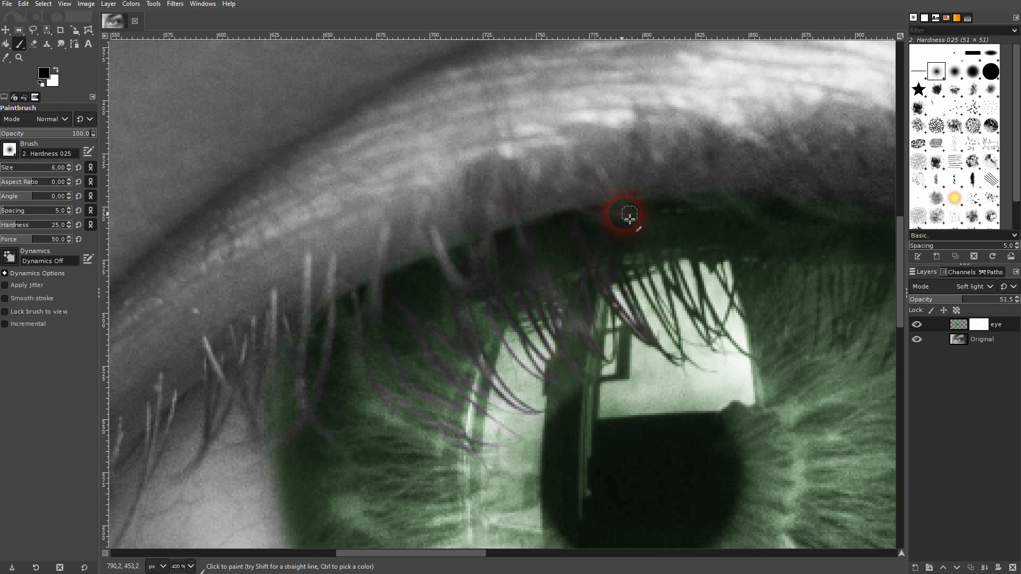
Step: Paint black over two more lashes along the top of the iris
left_click_drag(627, 215, 611, 271)
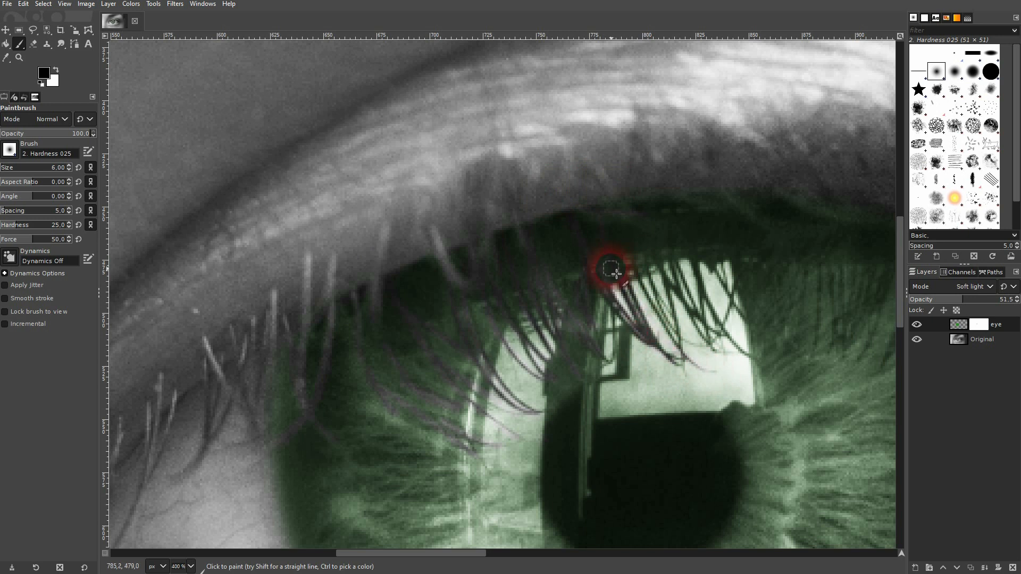
left_click_drag(609, 270, 680, 296)
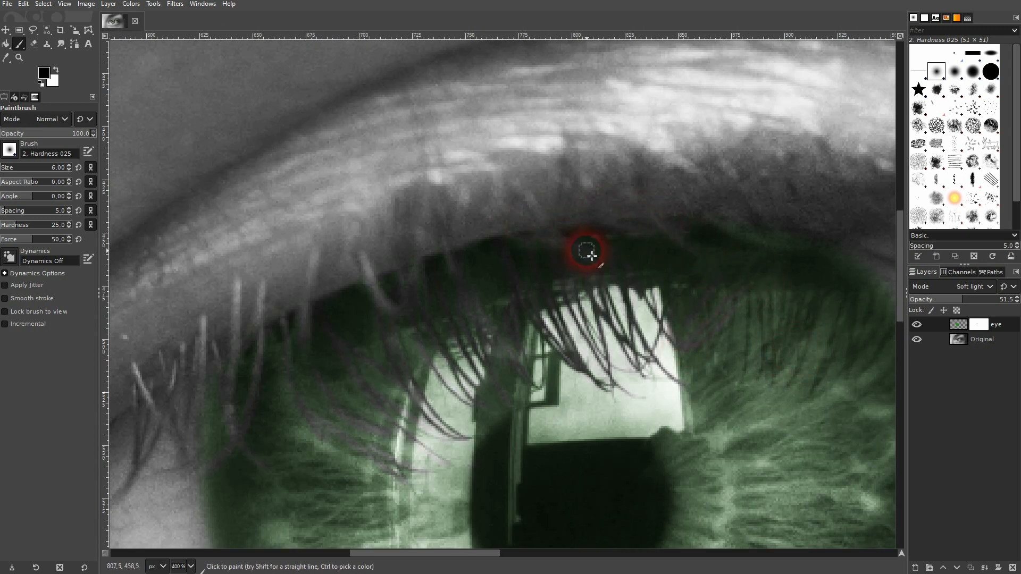
mouse_move(710, 302)
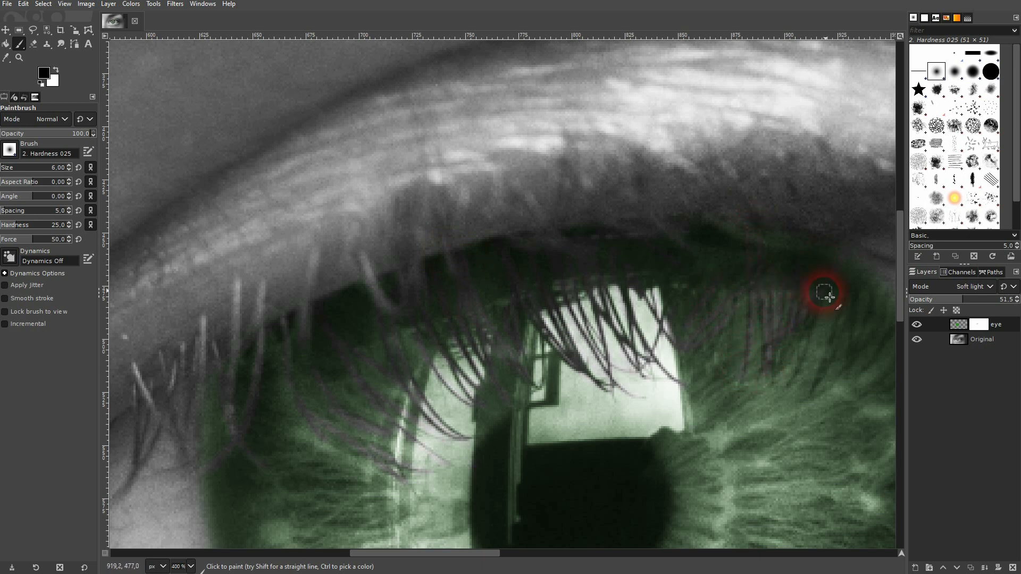
mouse_move(778, 248)
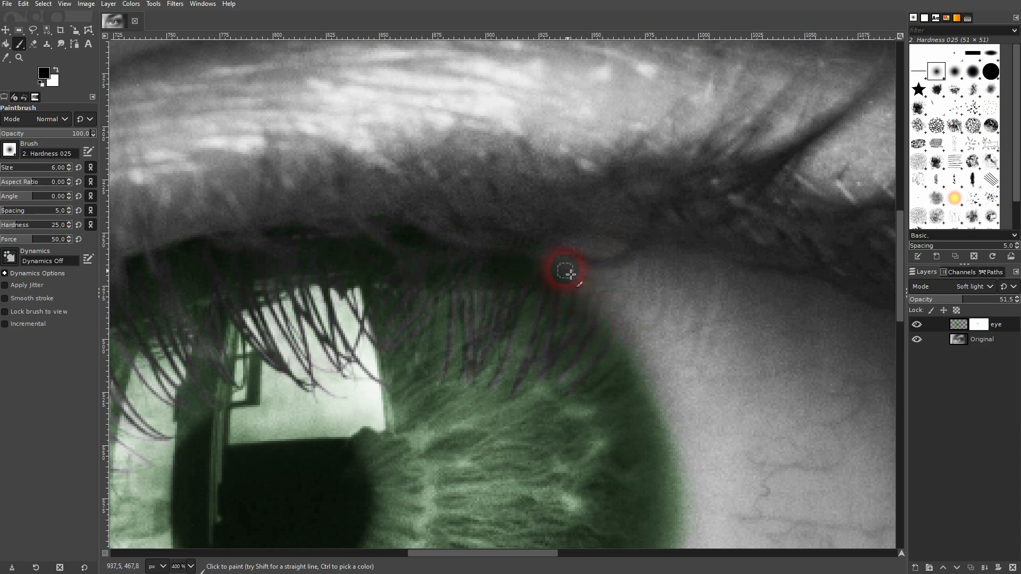
mouse_move(489, 400)
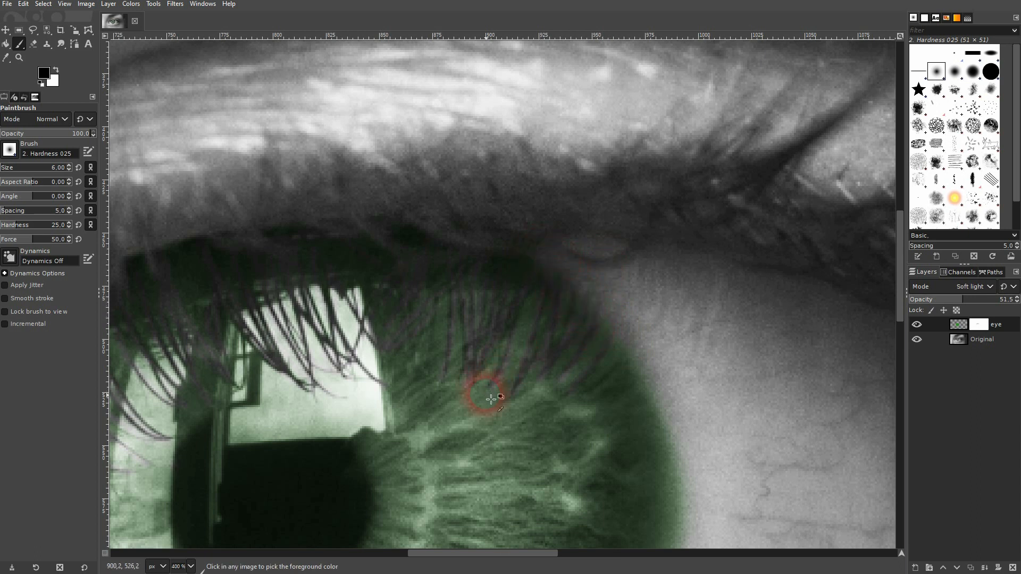